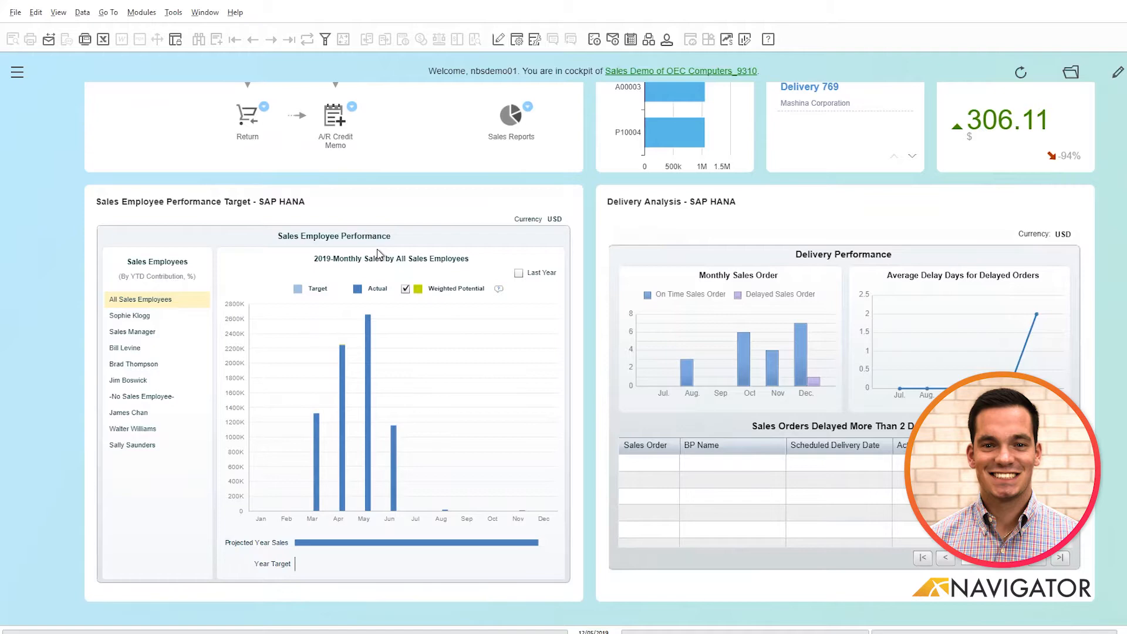
pyautogui.moveTo(20, 78)
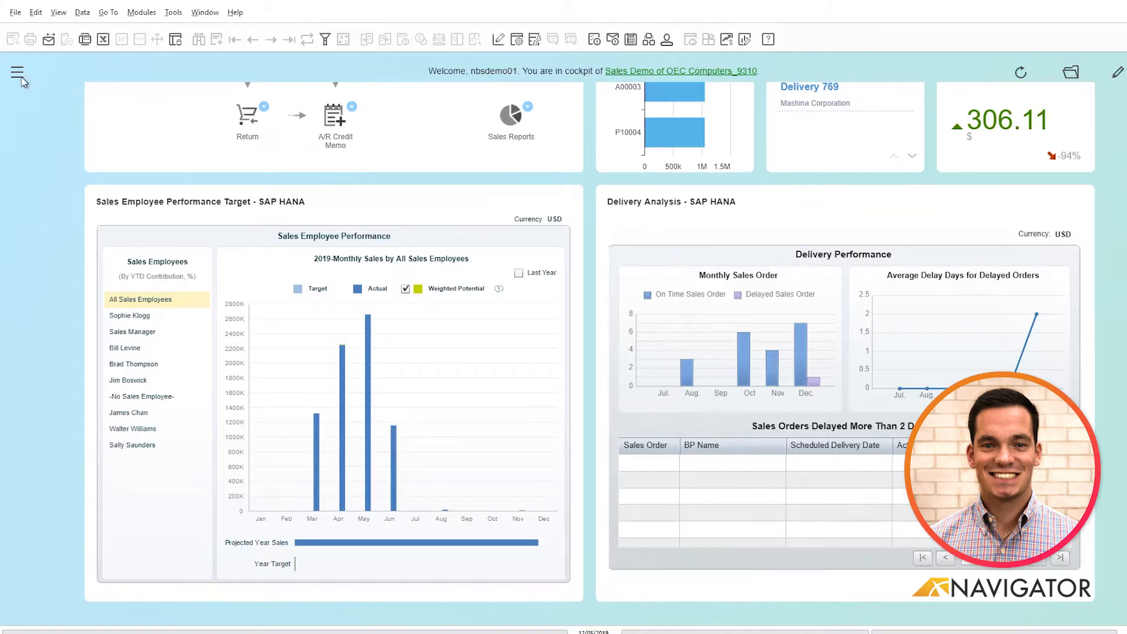
# - Expand the MRP module to show Forecasts, MRP Wizard and Order Recommendation
pyautogui.click(16, 73)
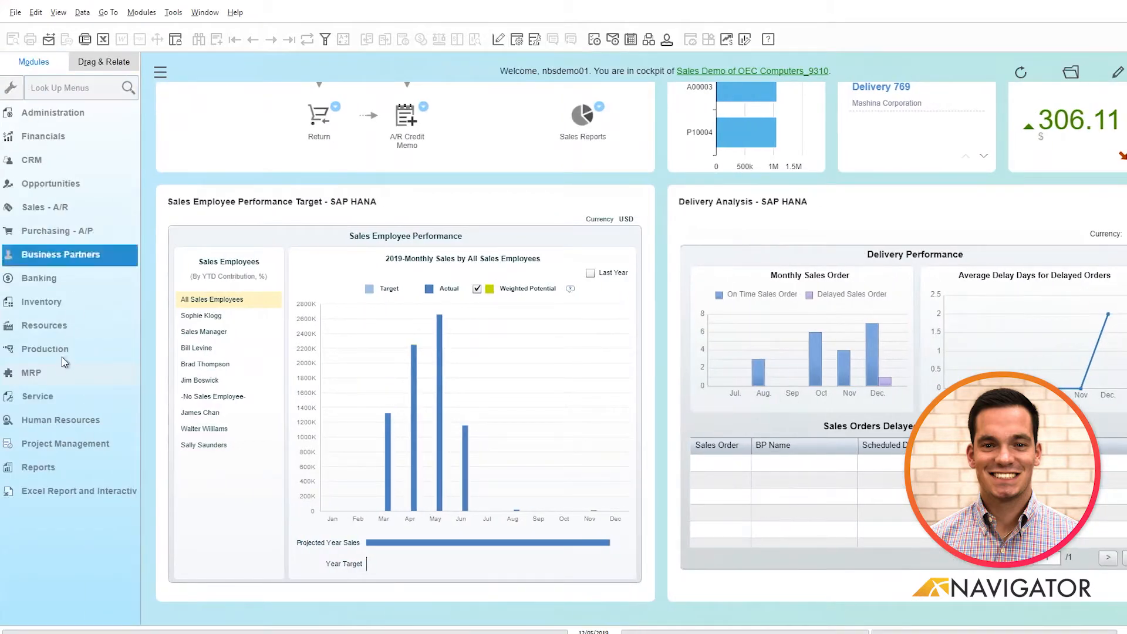
pyautogui.click(32, 372)
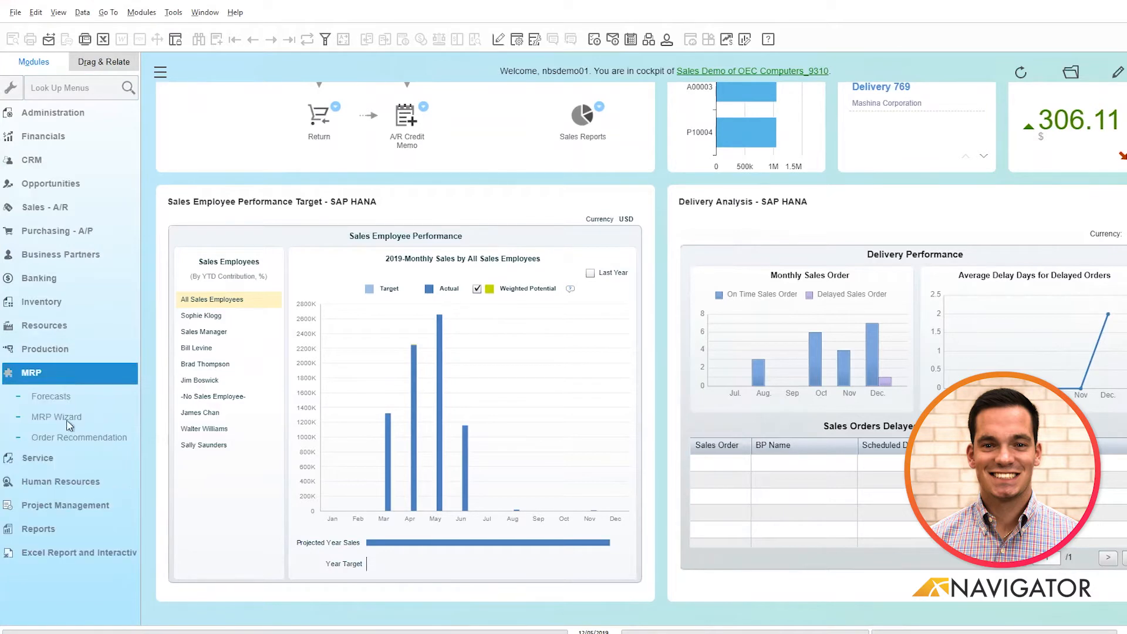
# - Bring up Order Recommendation selection criteria with order type All and a scenario filled in
pyautogui.click(81, 436)
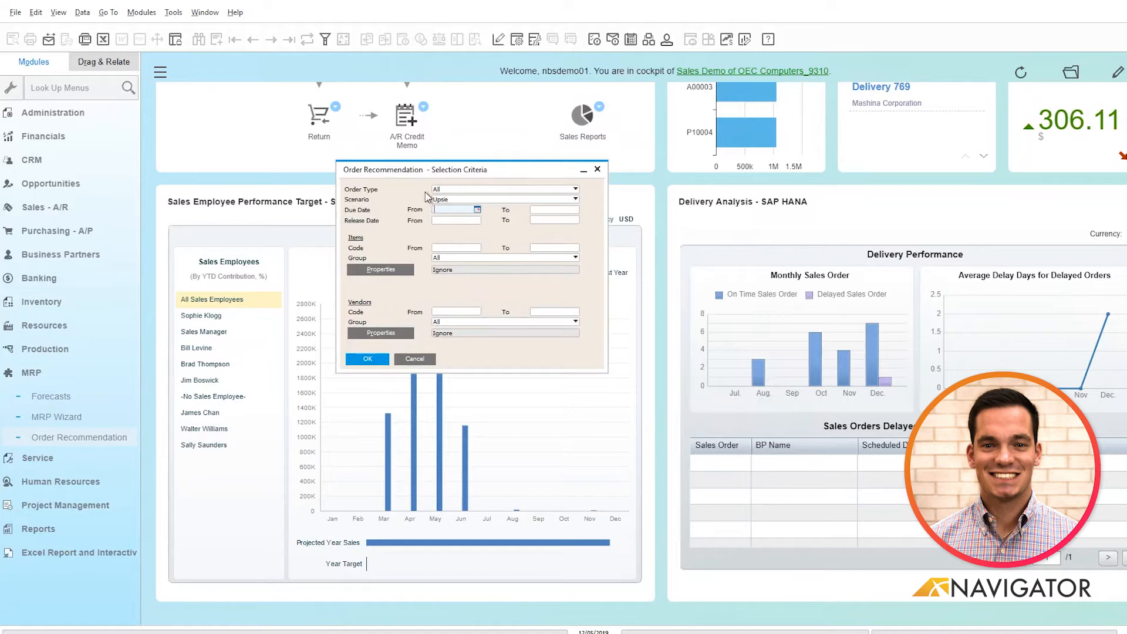
pyautogui.moveTo(392, 207)
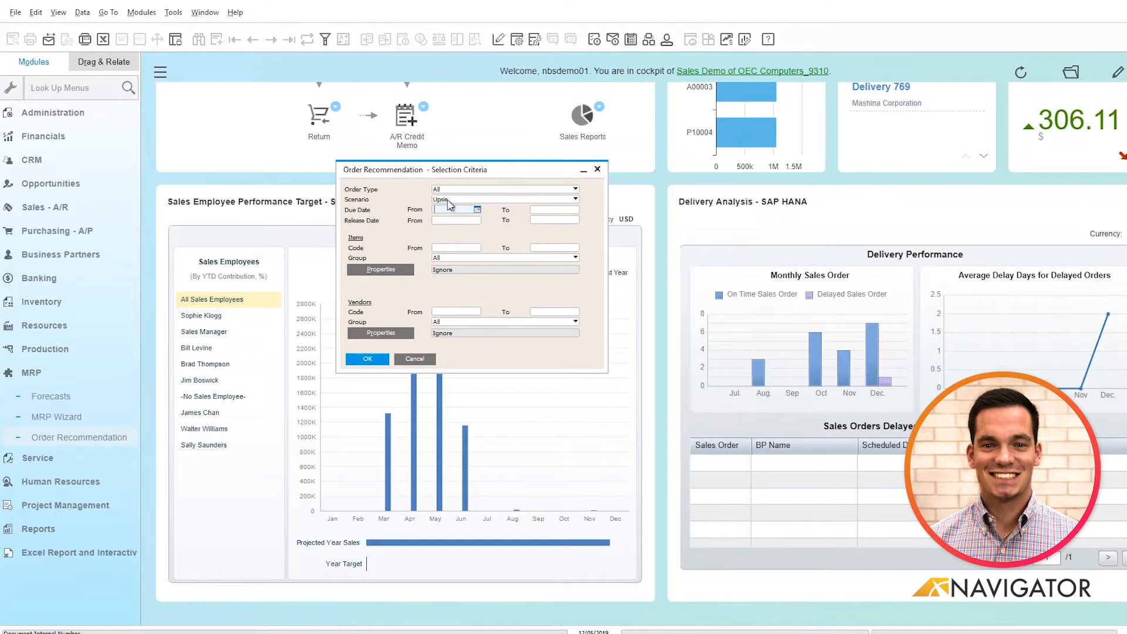
pyautogui.click(574, 199)
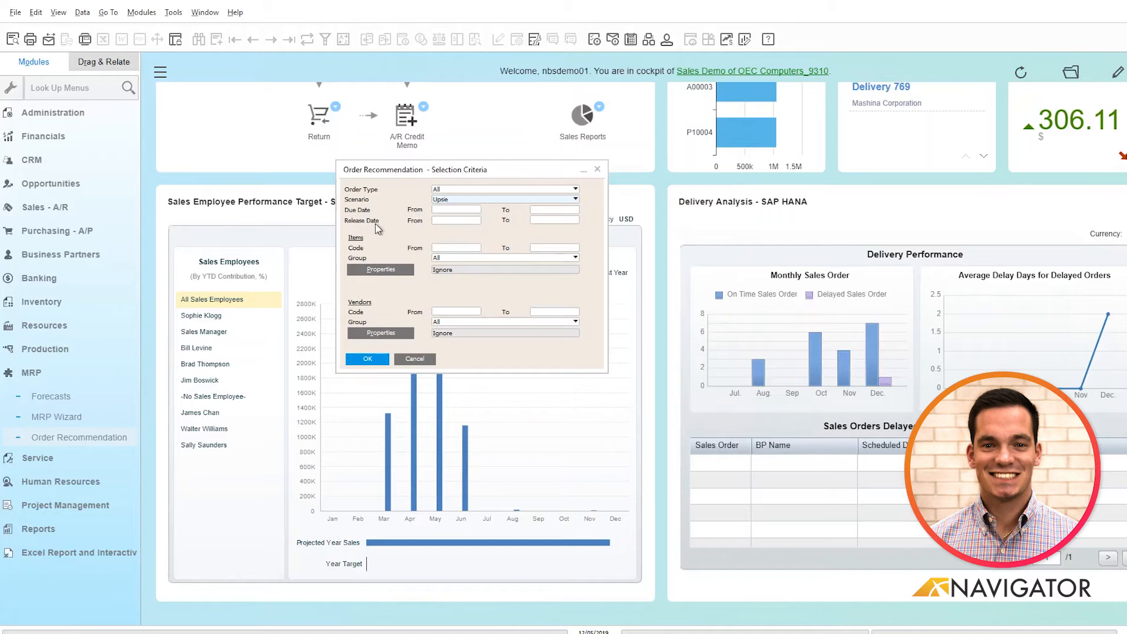
pyautogui.moveTo(413, 250)
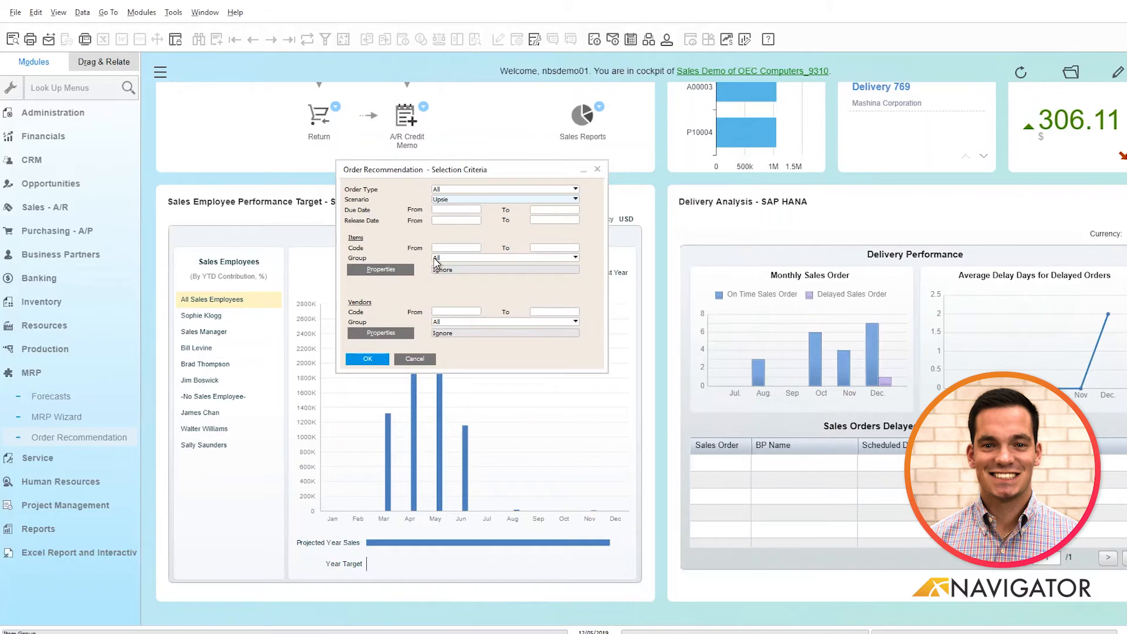
pyautogui.moveTo(380, 310)
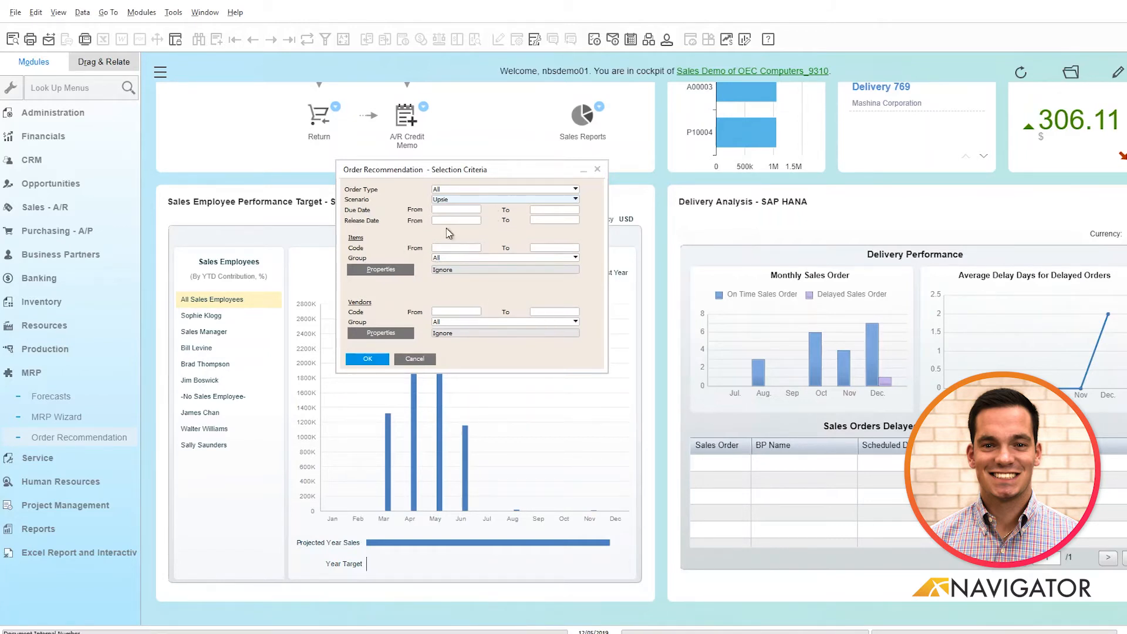
# - Generate the ten recommendations and mark the BOXUPFRENCH, BOXUPNEW and ColorBlk purchase orders for creation
pyautogui.click(366, 359)
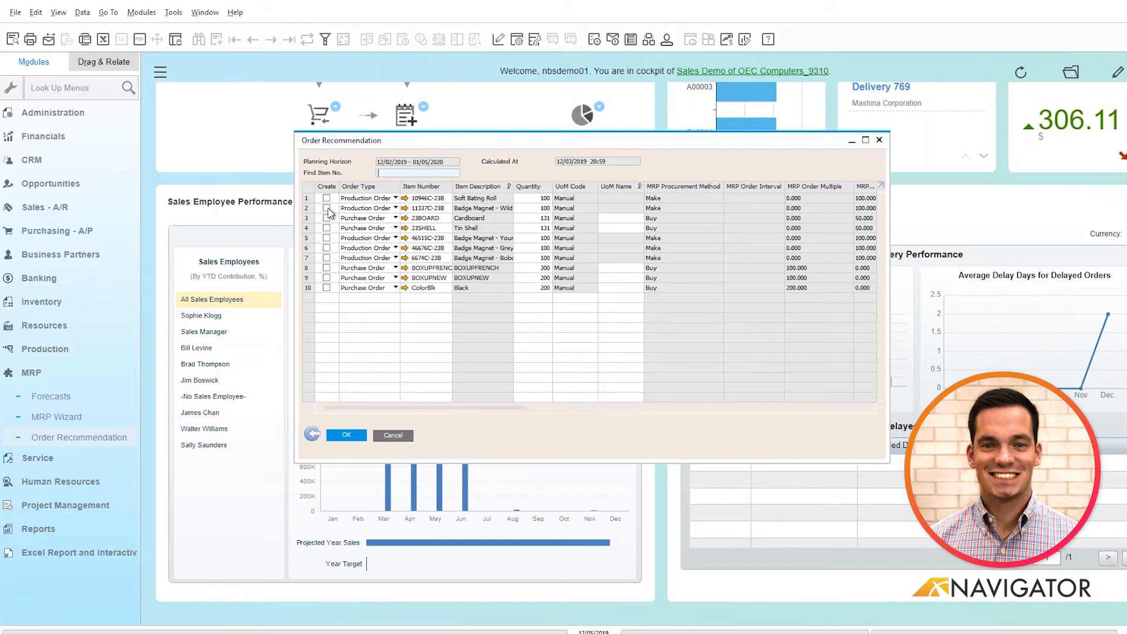
pyautogui.moveTo(372, 287)
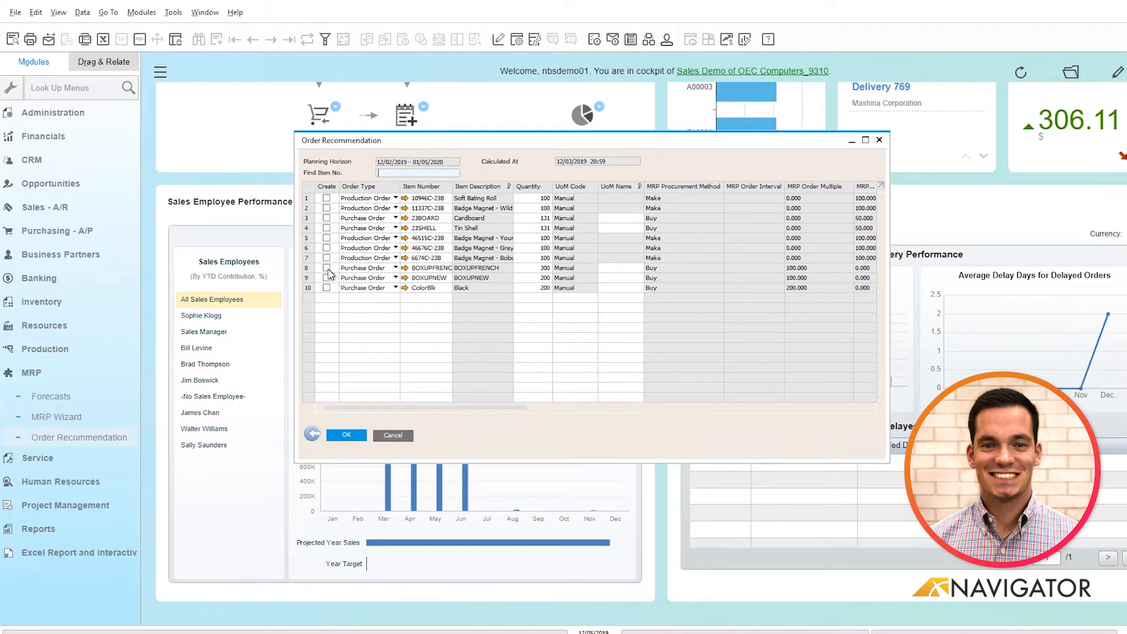
pyautogui.click(328, 279)
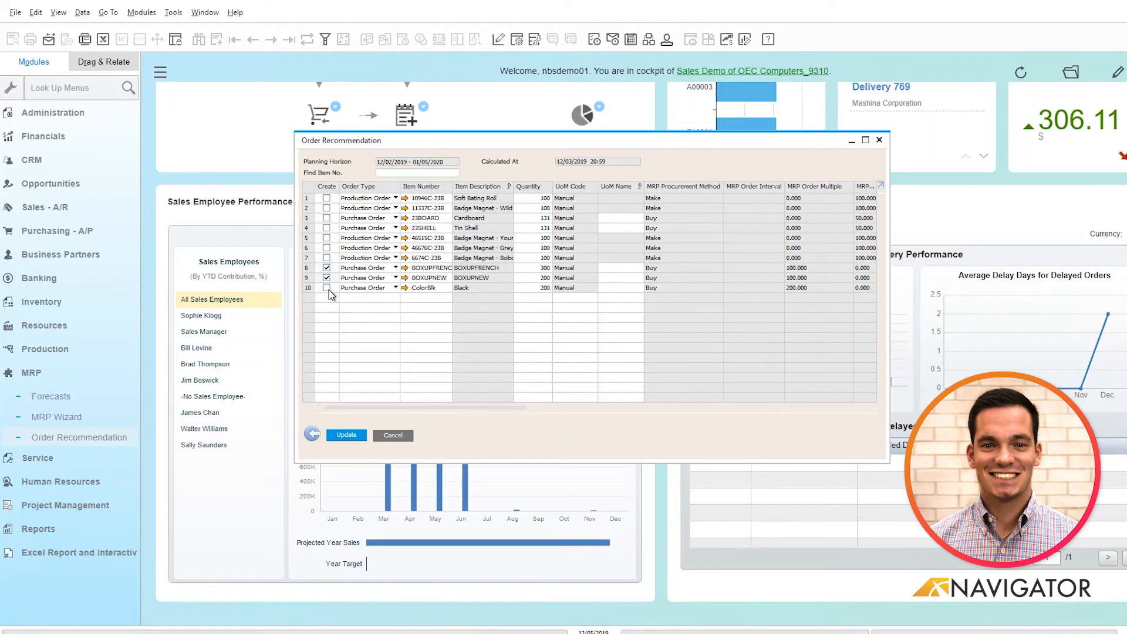
pyautogui.click(327, 287)
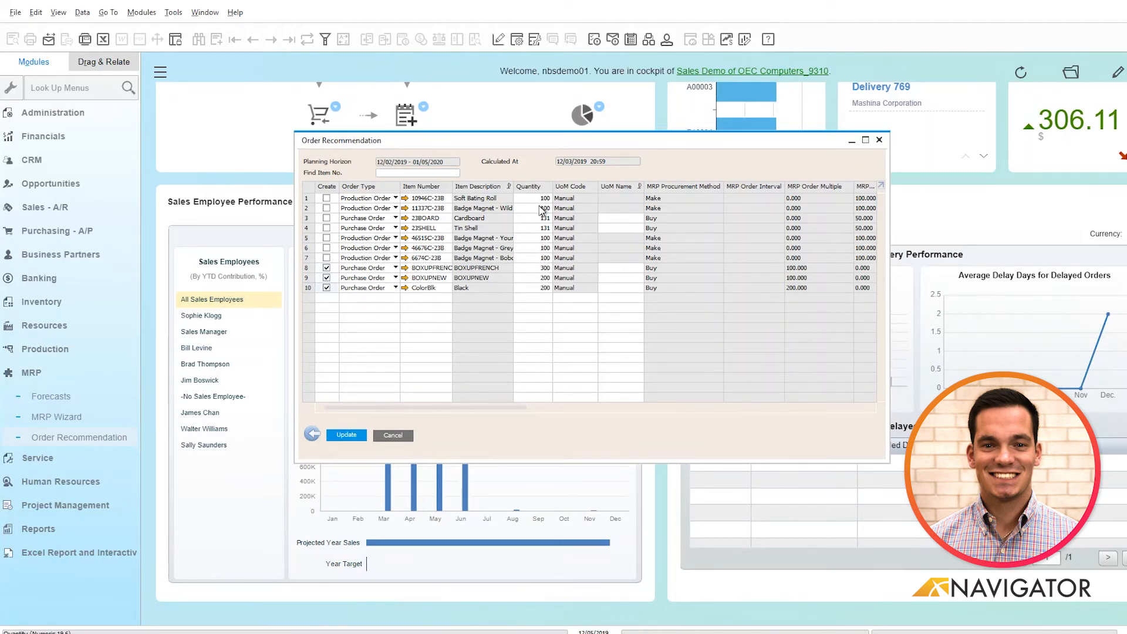
pyautogui.moveTo(507, 410)
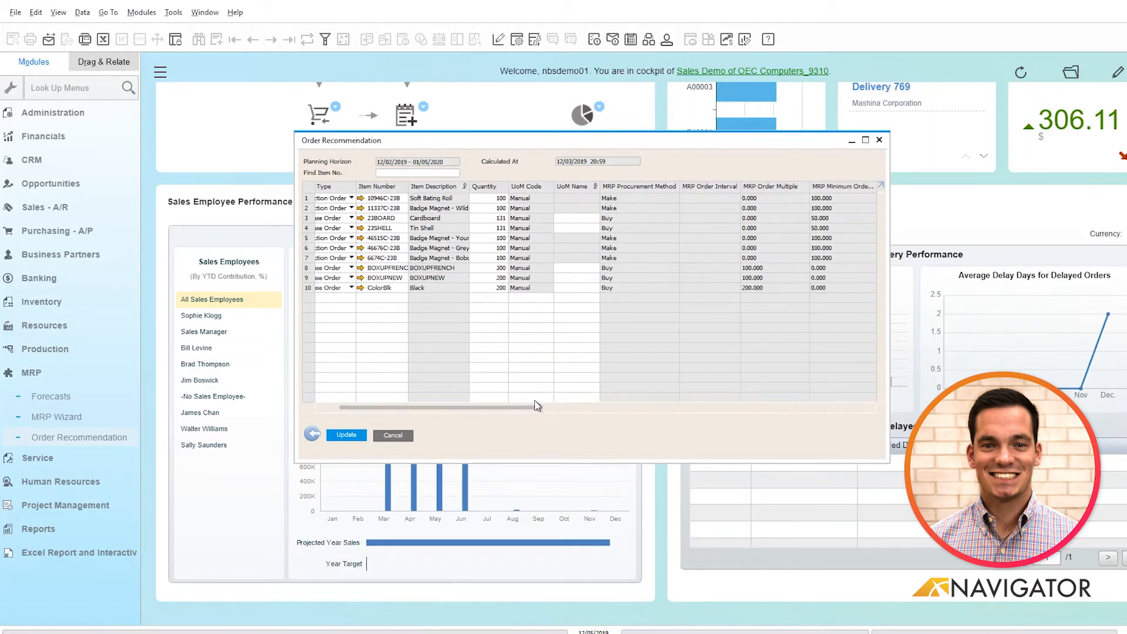
pyautogui.hscroll(3)
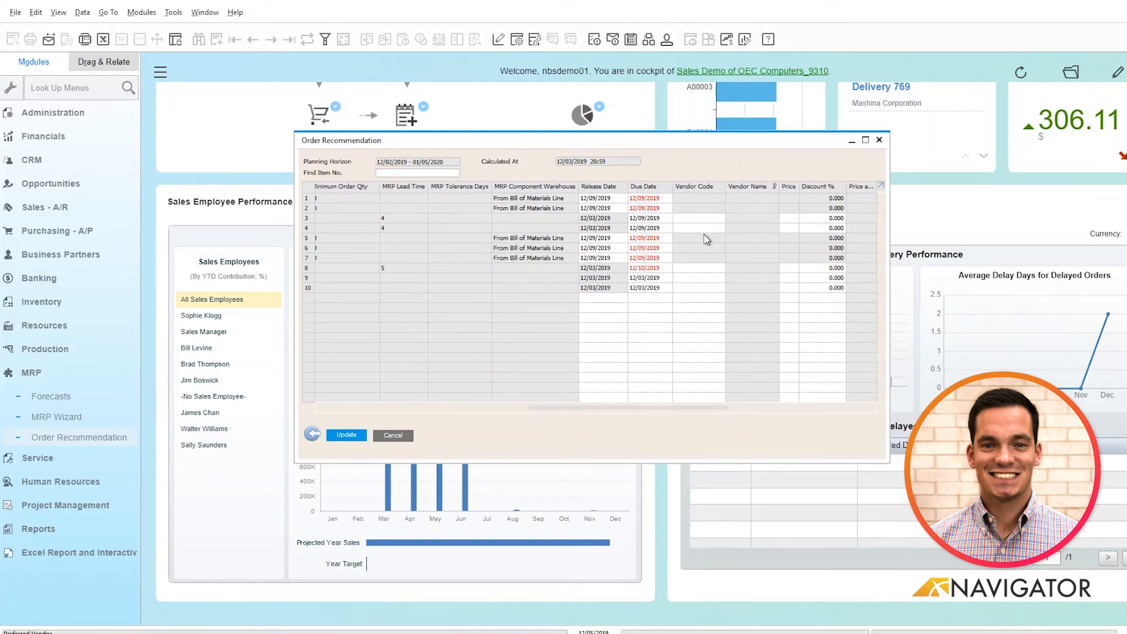
pyautogui.moveTo(778, 283)
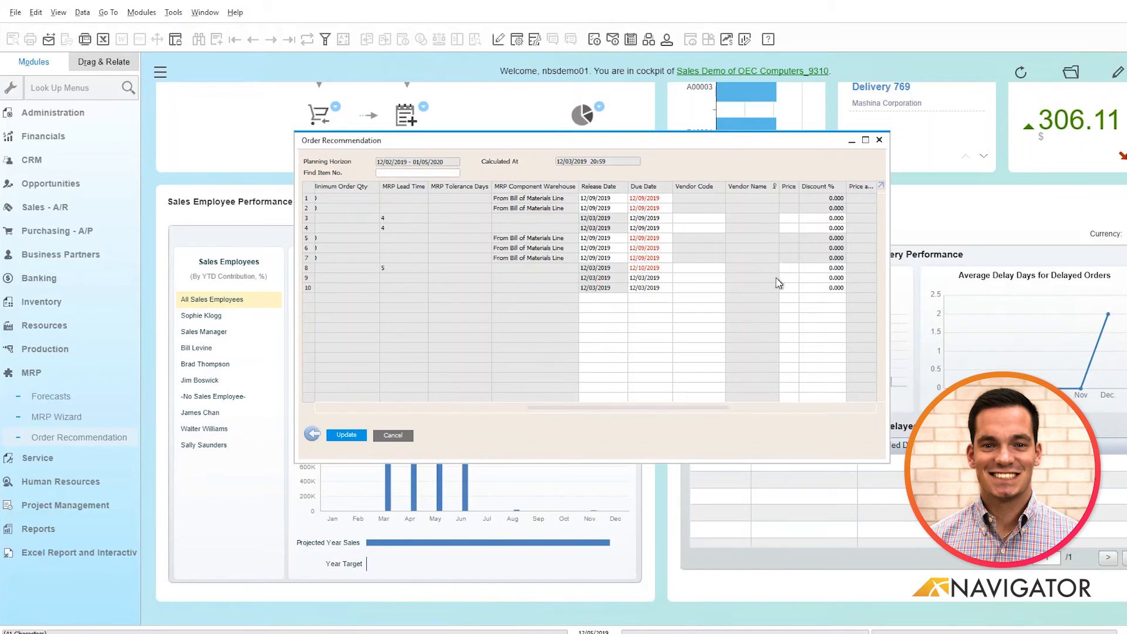
pyautogui.hscroll(3)
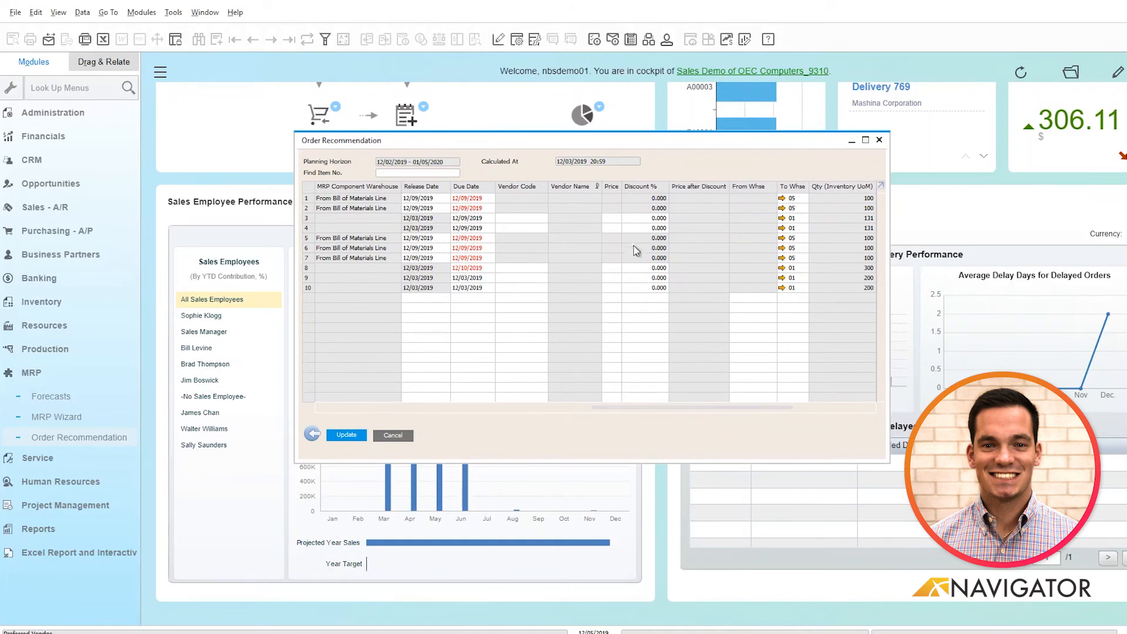
pyautogui.moveTo(585, 297)
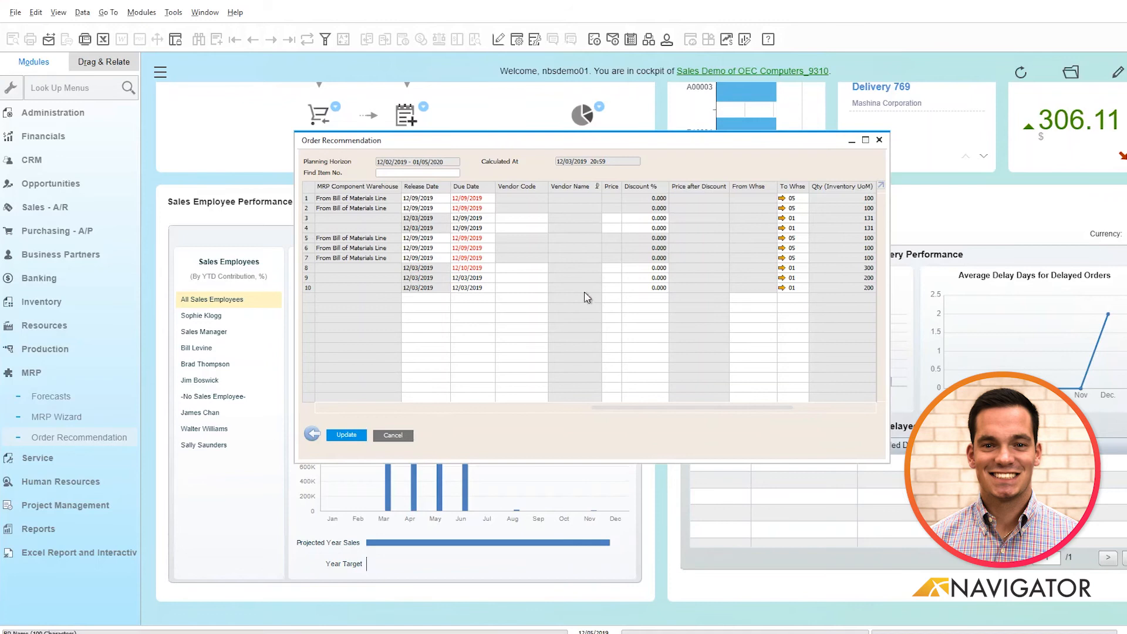
pyautogui.moveTo(633, 410)
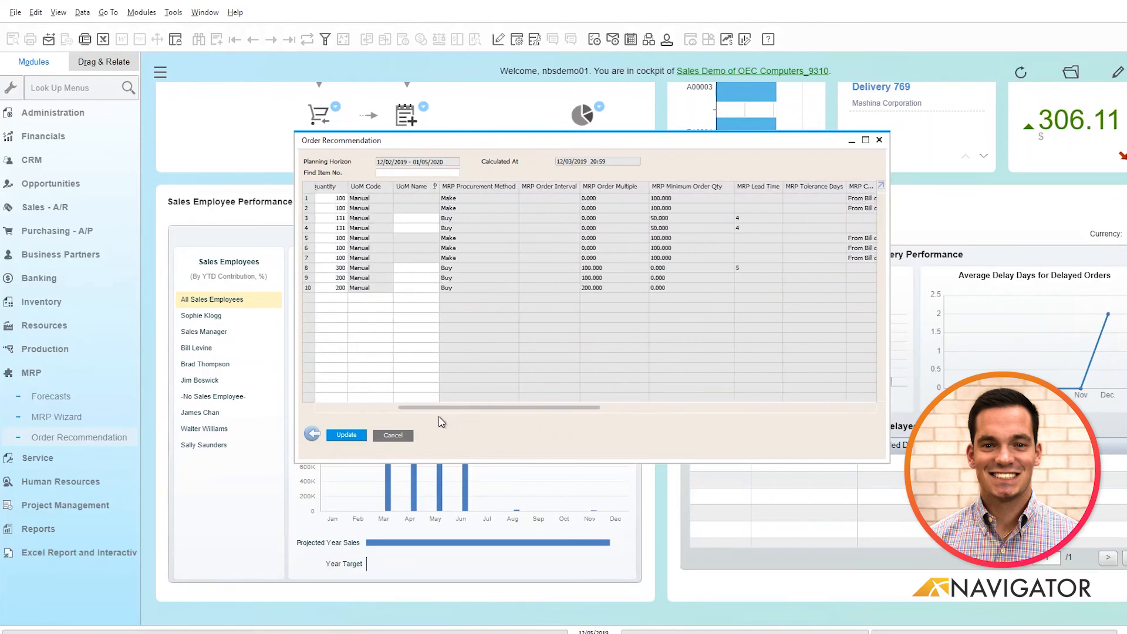
pyautogui.hscroll(-3)
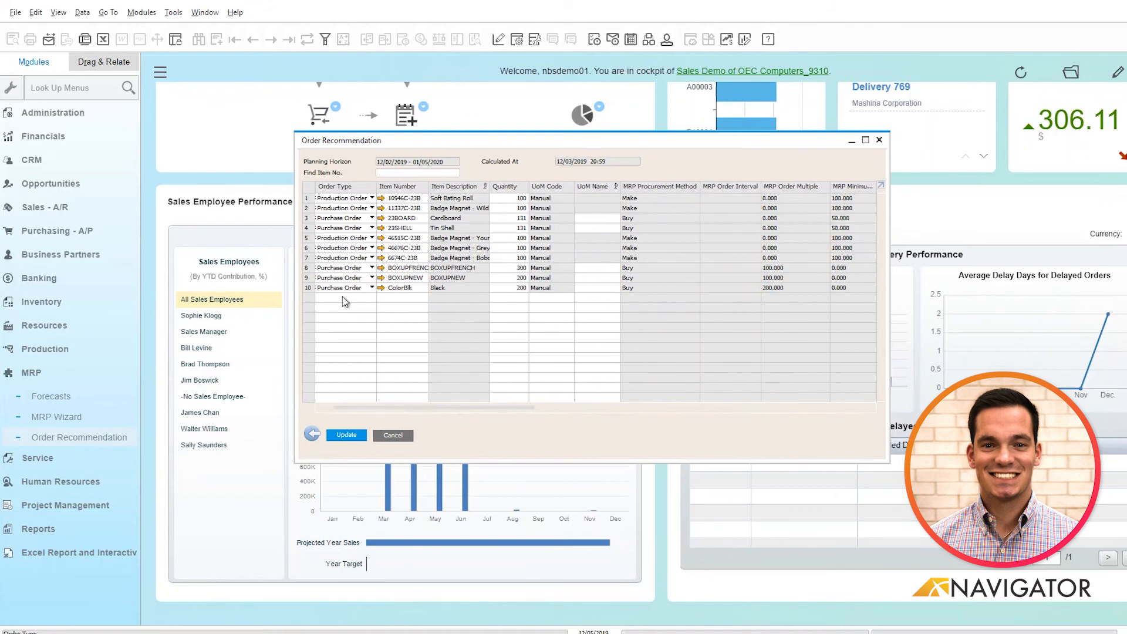